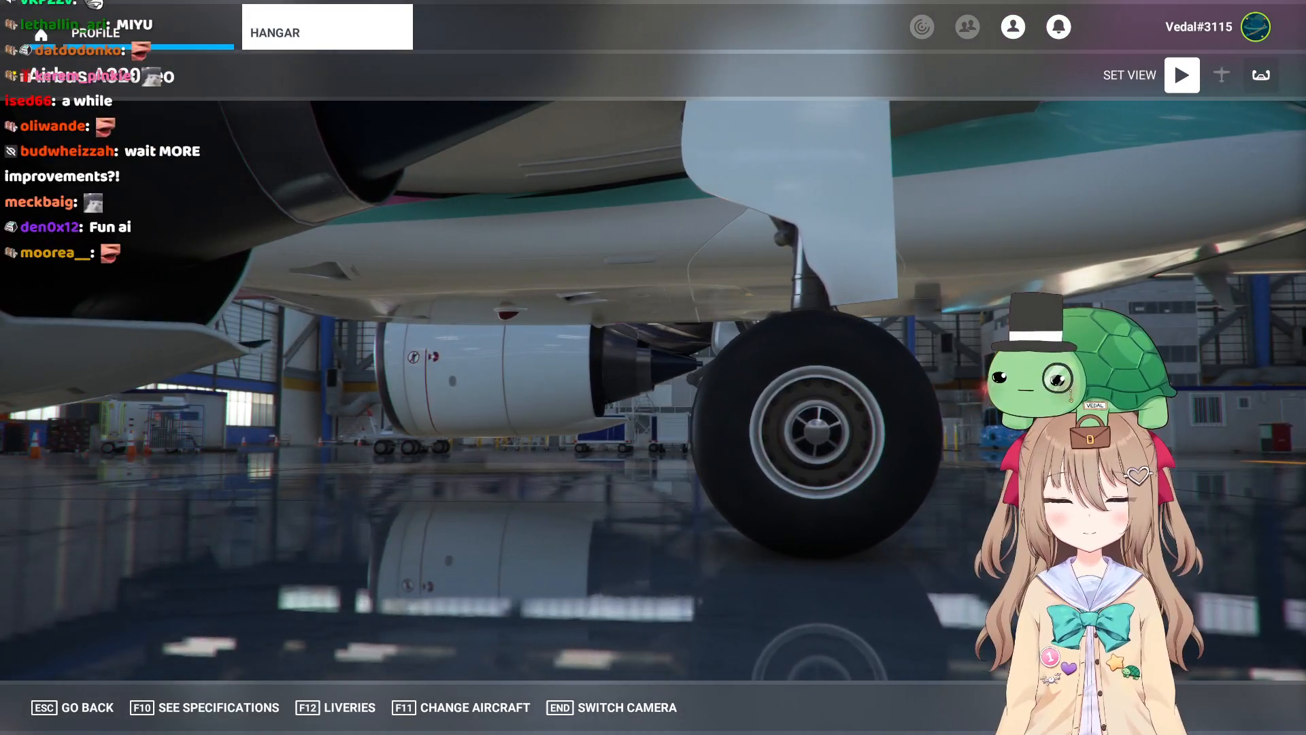
Cycle the hangar camera to the nose-on exterior view of the Fun Air A320neo.
key(End)
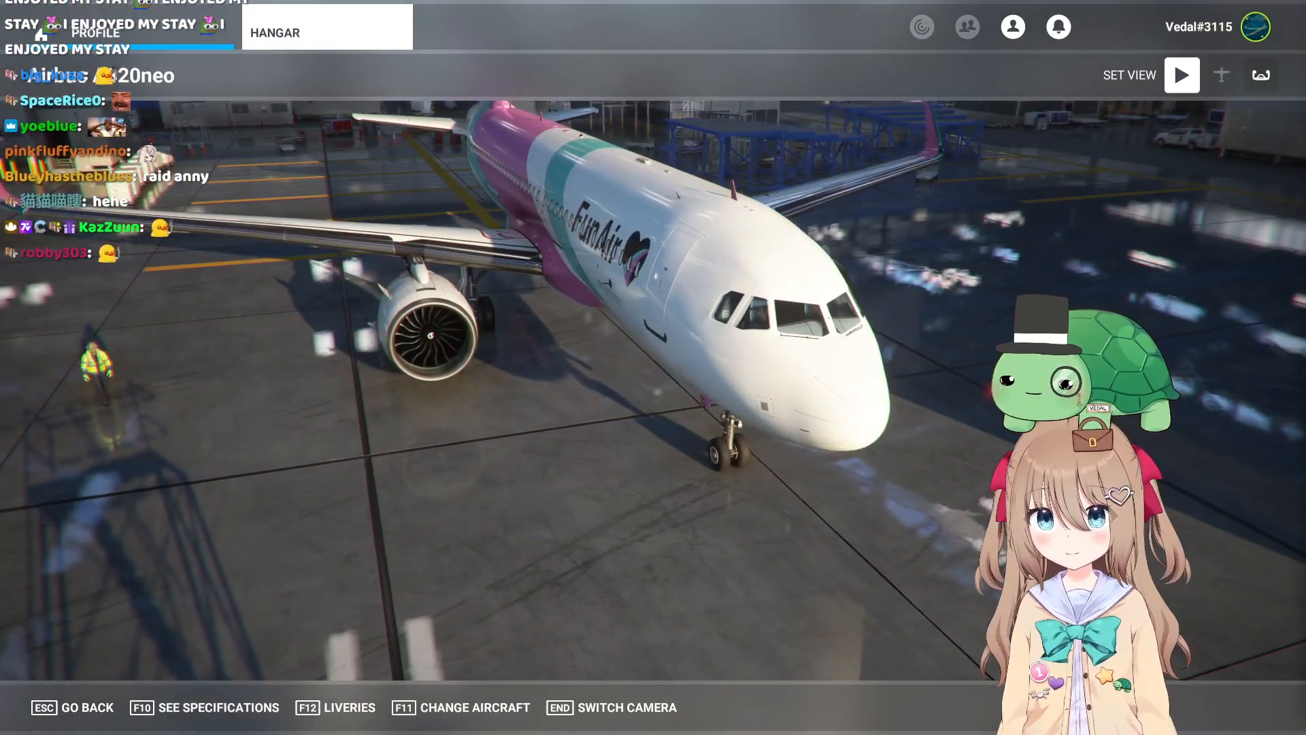
Cycle the hangar camera through the passenger cabin to the A320neo cockpit view.
key(END)
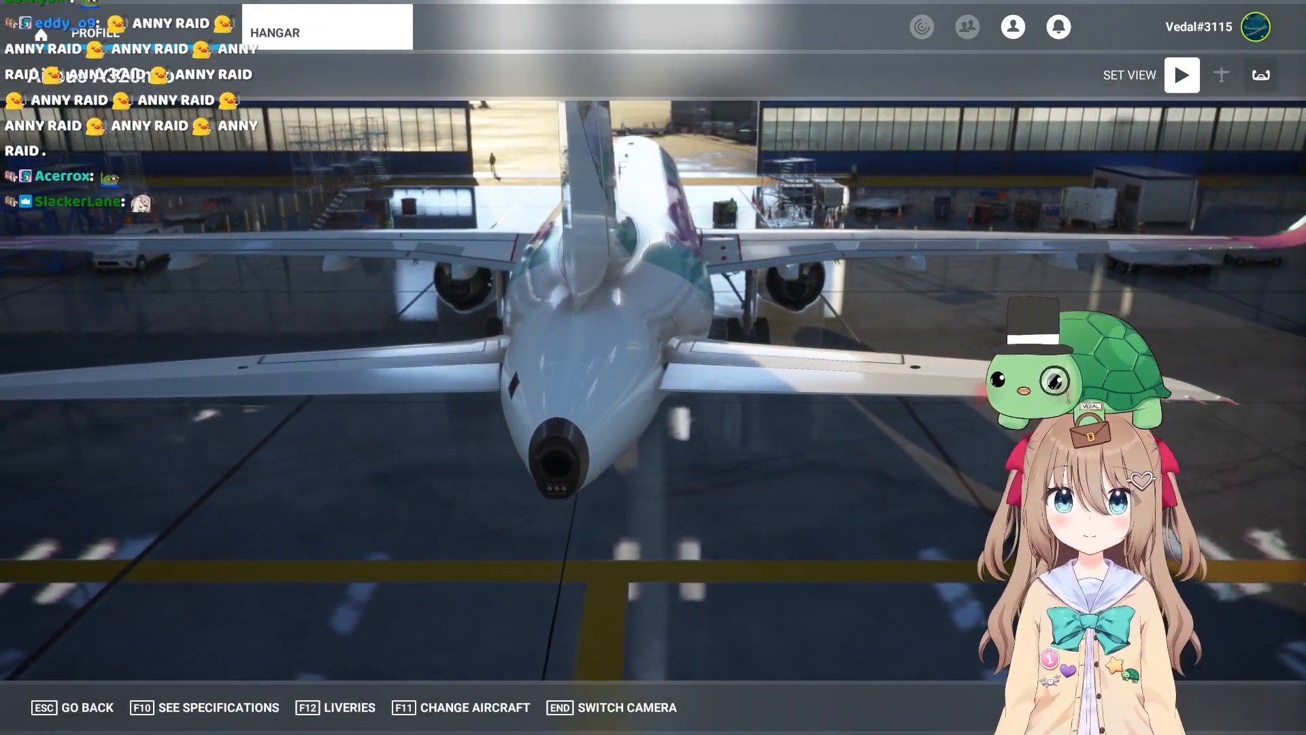
key(End)
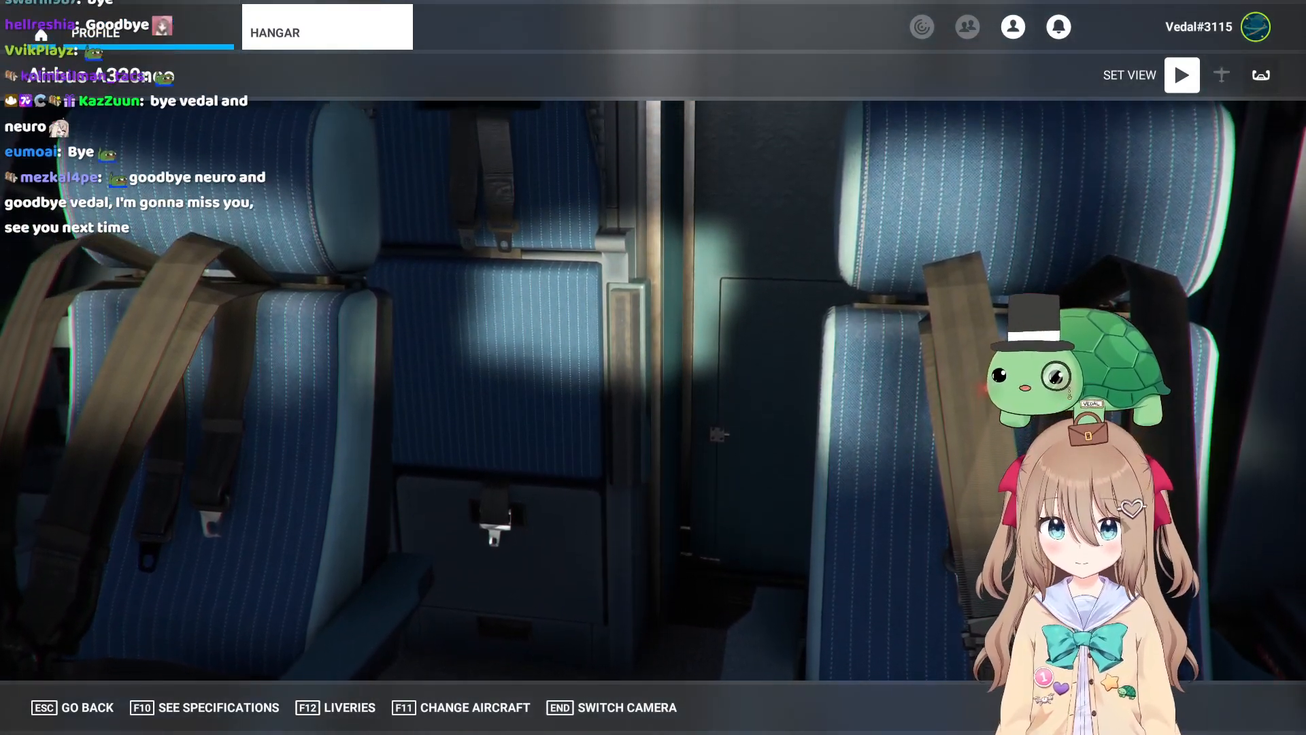
key(END)
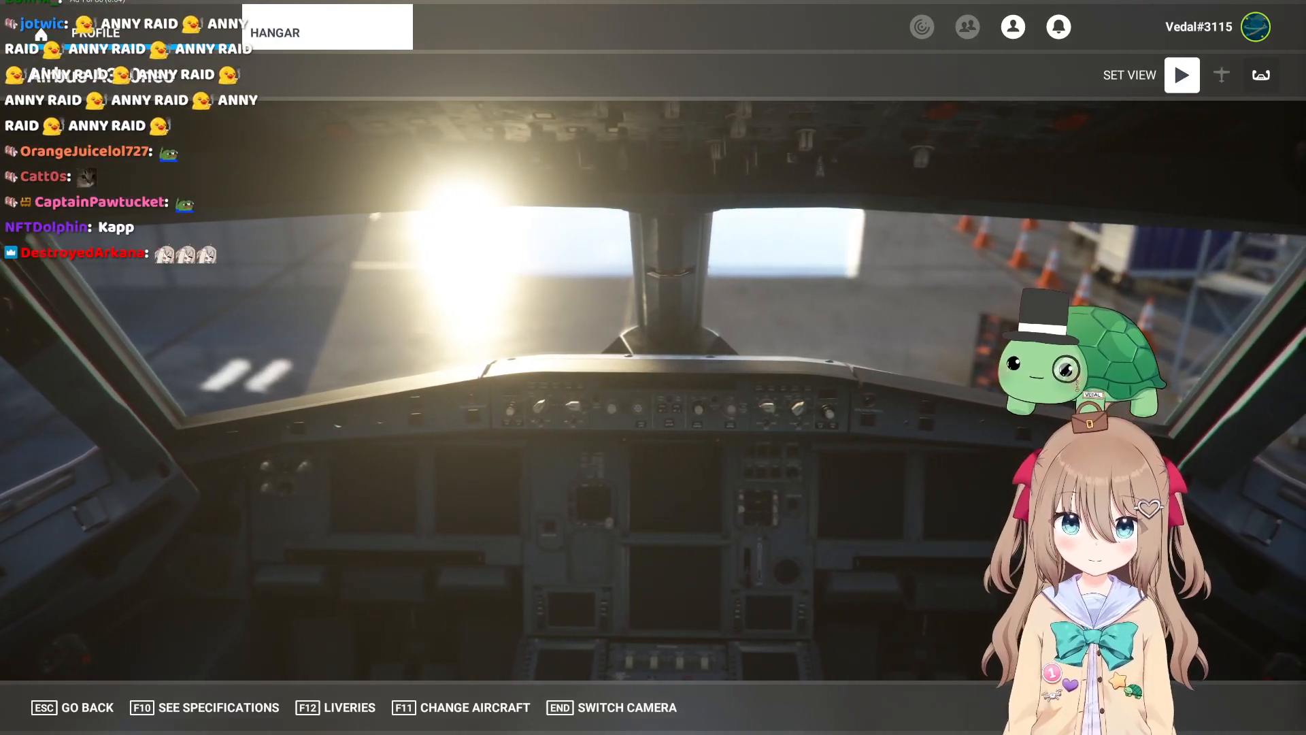